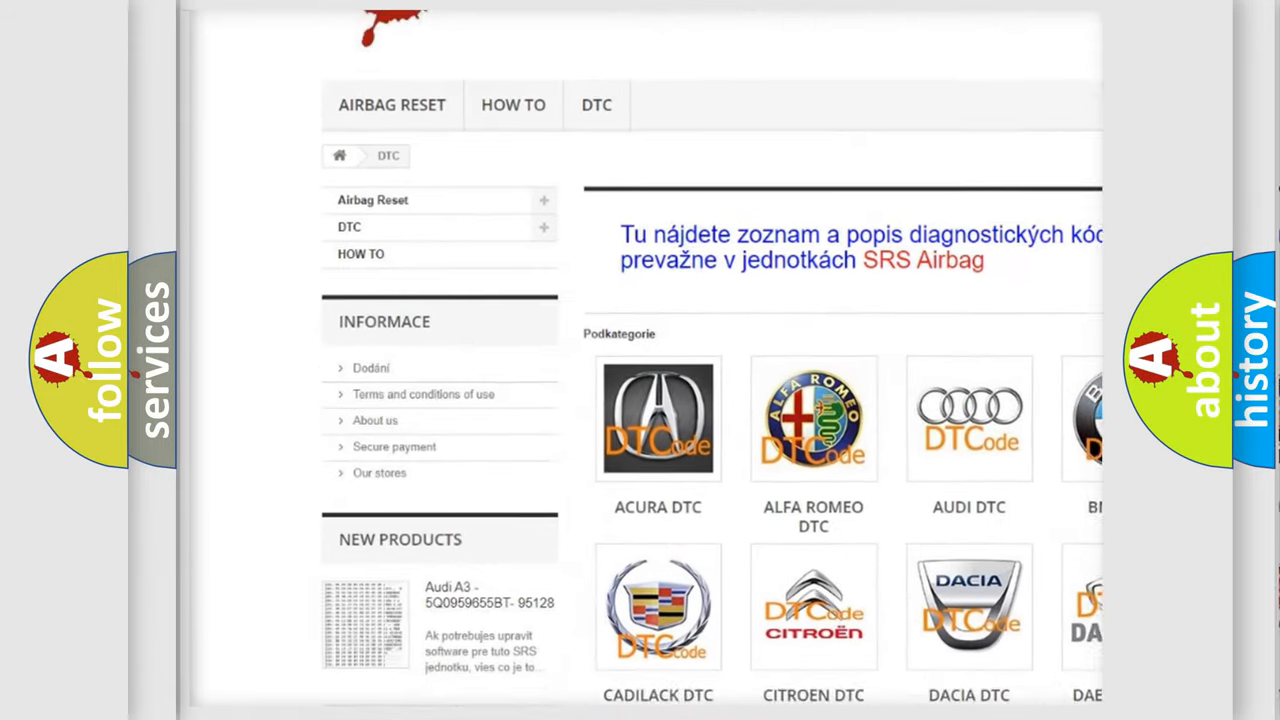
scroll("down", 3)
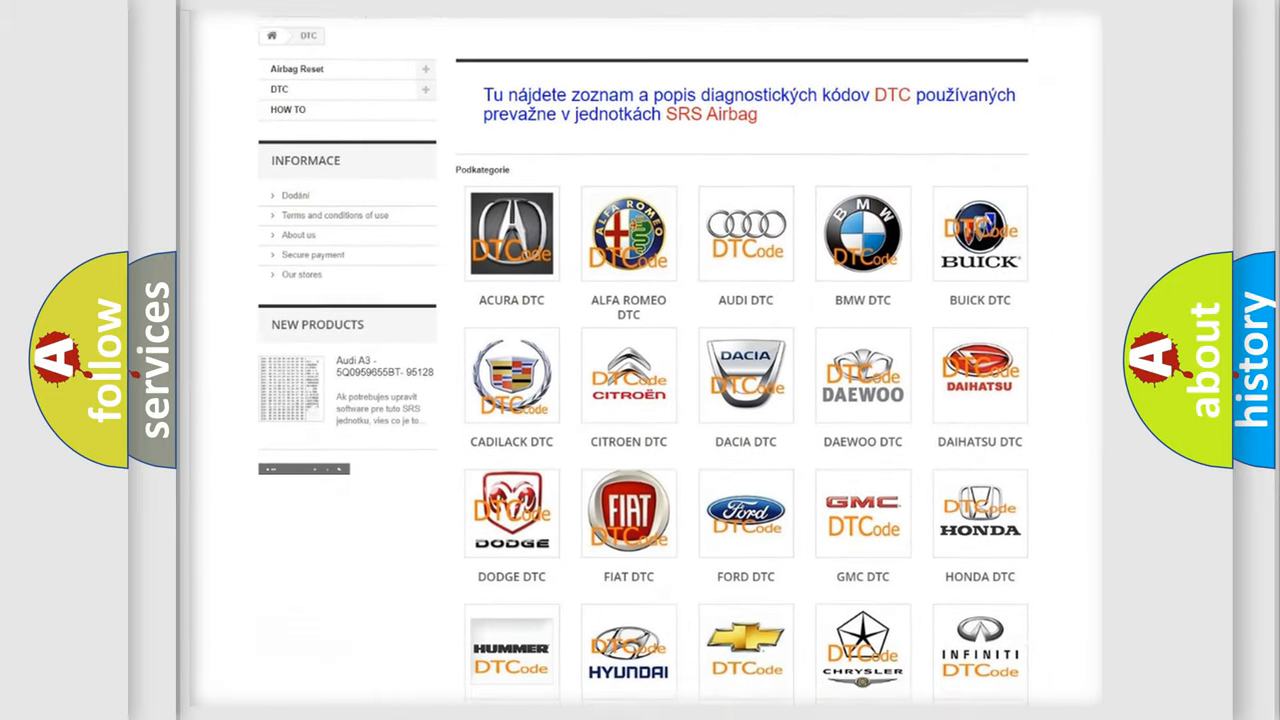
scroll("down", 3)
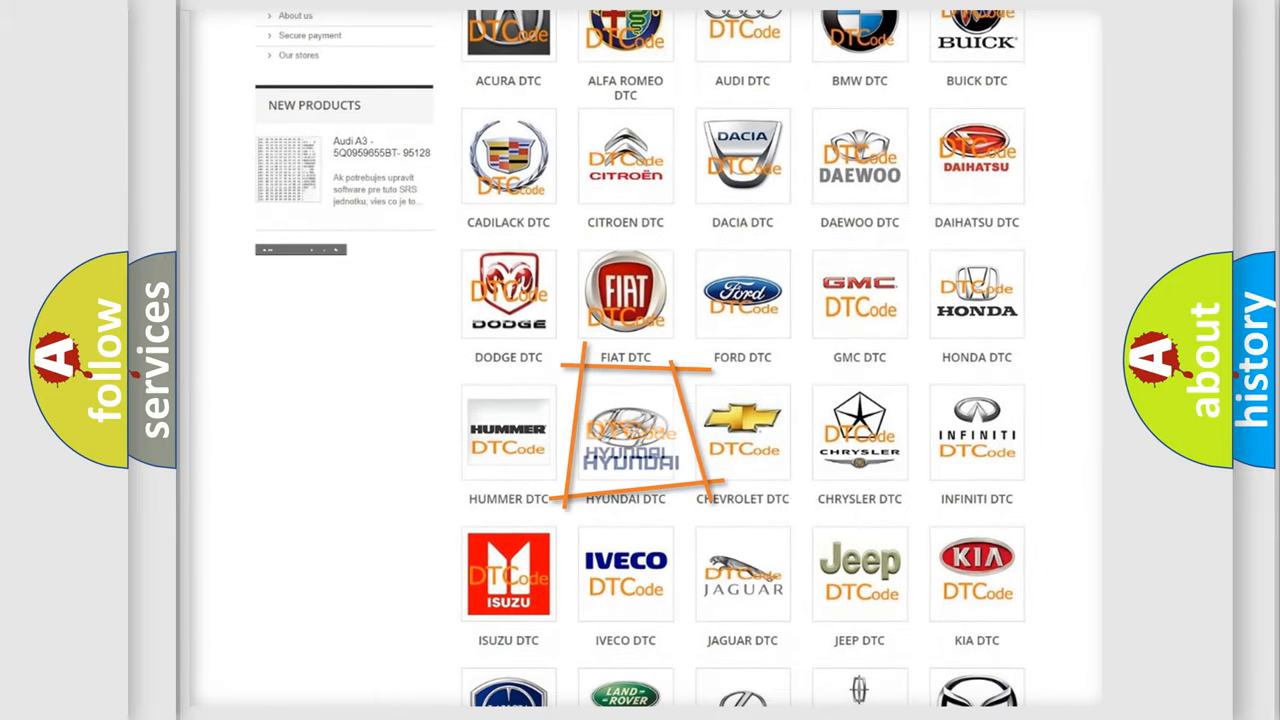